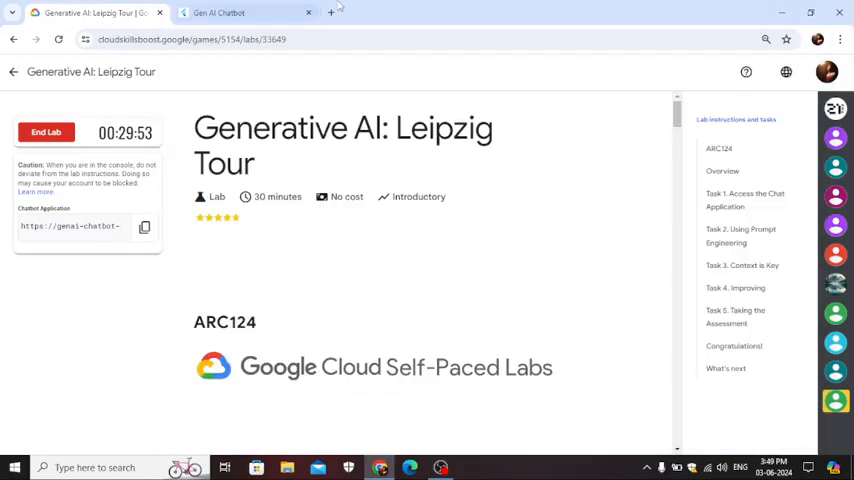
Step: Close the earlier chatbot tab and copy the Chatbot Application link
click(308, 12)
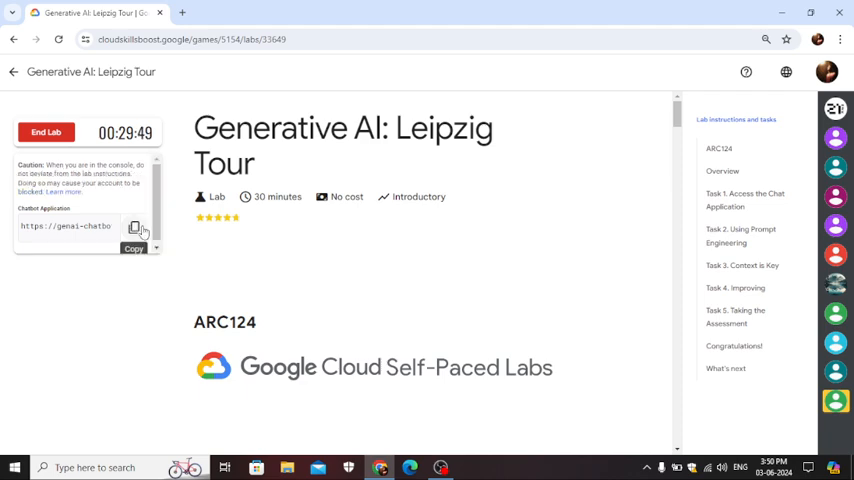
click(136, 228)
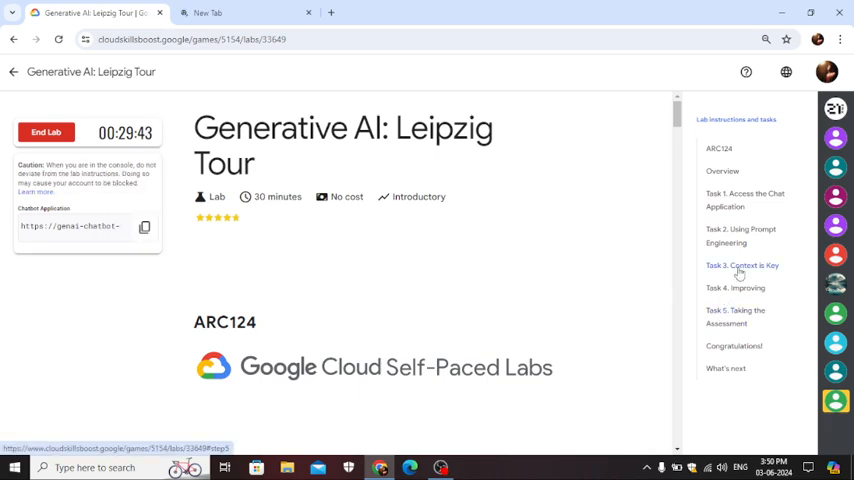
Step: Copy the Leipzig teams prompt from Task 3 and switch to the chatbot's persona list
click(741, 265)
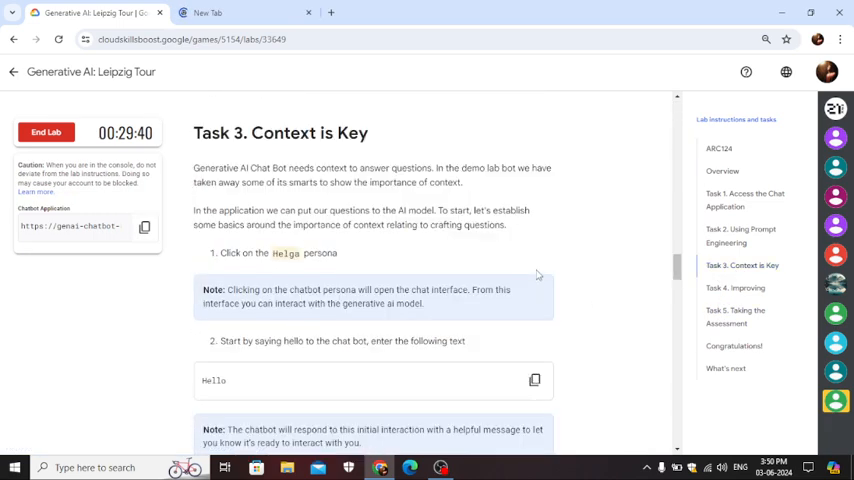
double_click(285, 252)
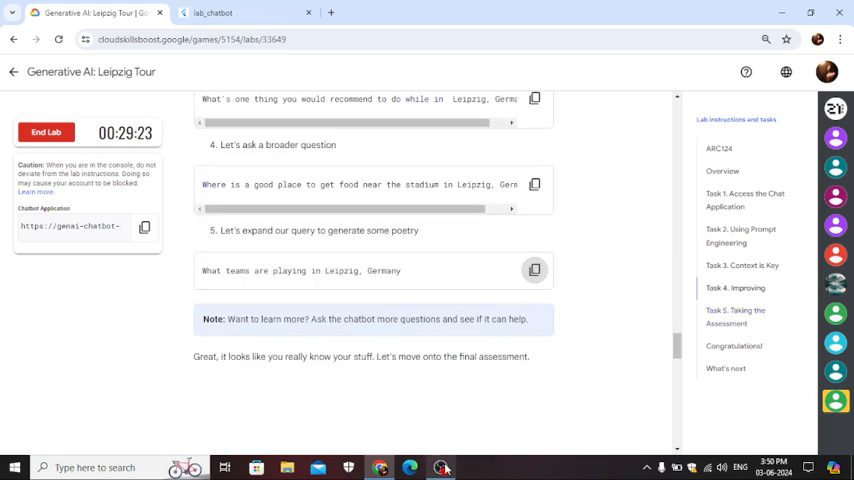
click(245, 12)
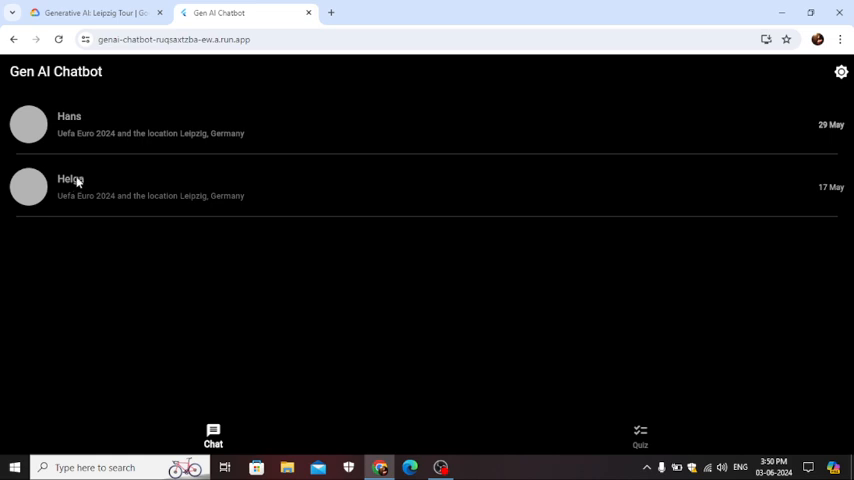
Step: Ask Helga what teams are playing in Leipzig, Germany
click(70, 187)
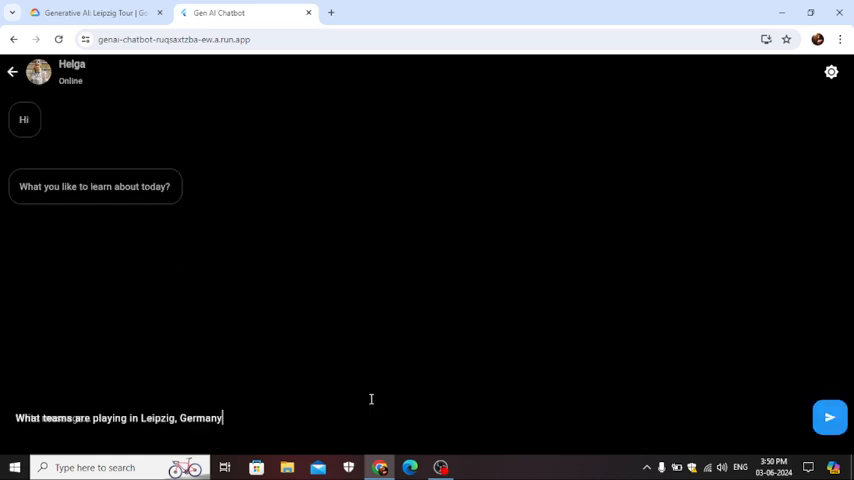
click(829, 417)
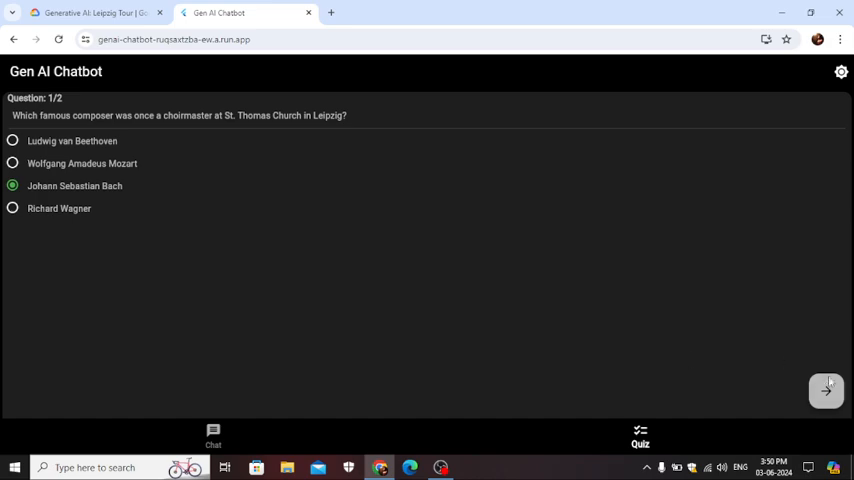
Step: Advance to quiz question 2 and answer Leipziger Messe as the trade fair
click(826, 390)
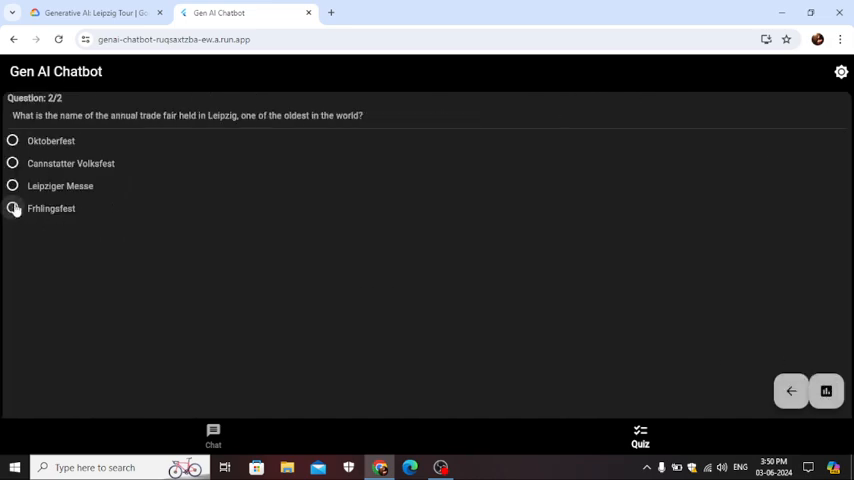
click(12, 186)
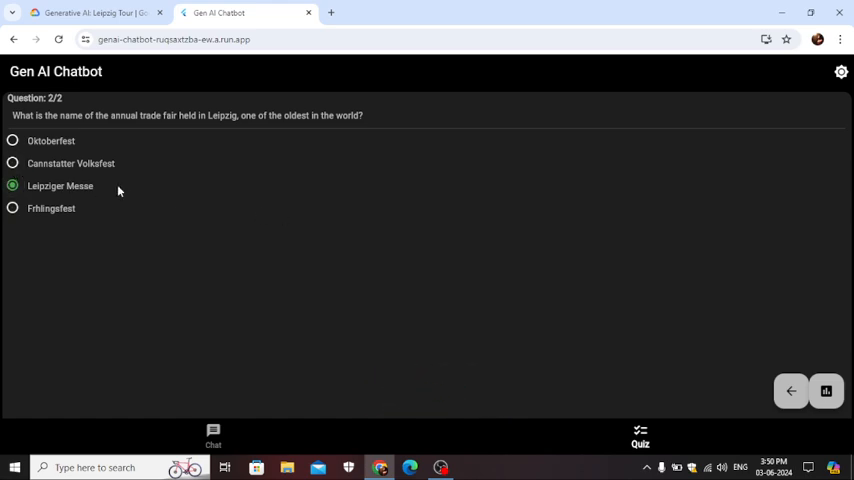
mouse_move(826, 390)
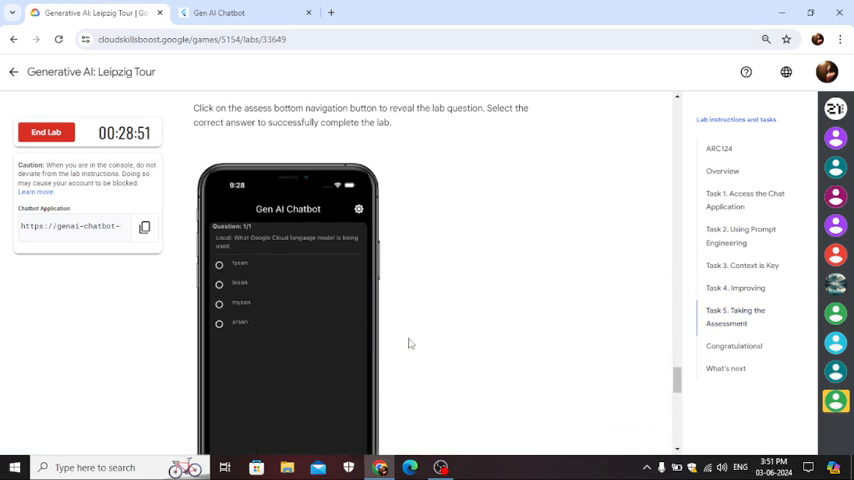
Step: Run Check my progress on Task 5's 'Successfully complete the quiz assessment'
scroll(down, 3)
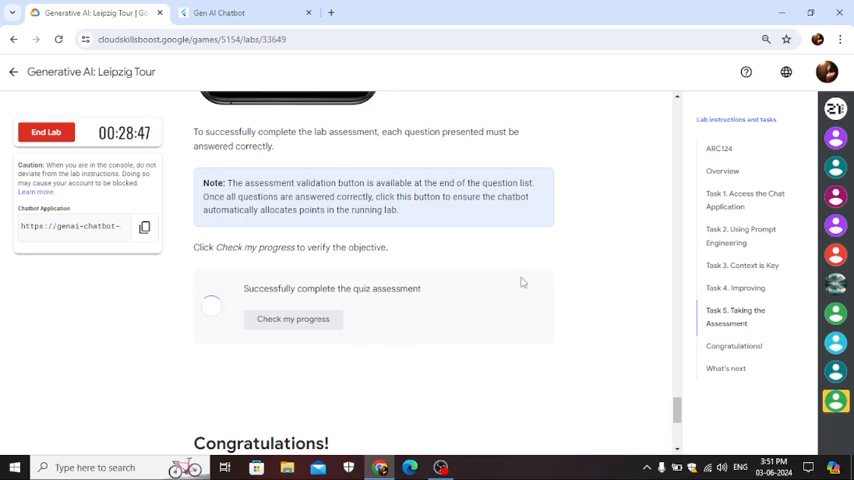
click(293, 318)
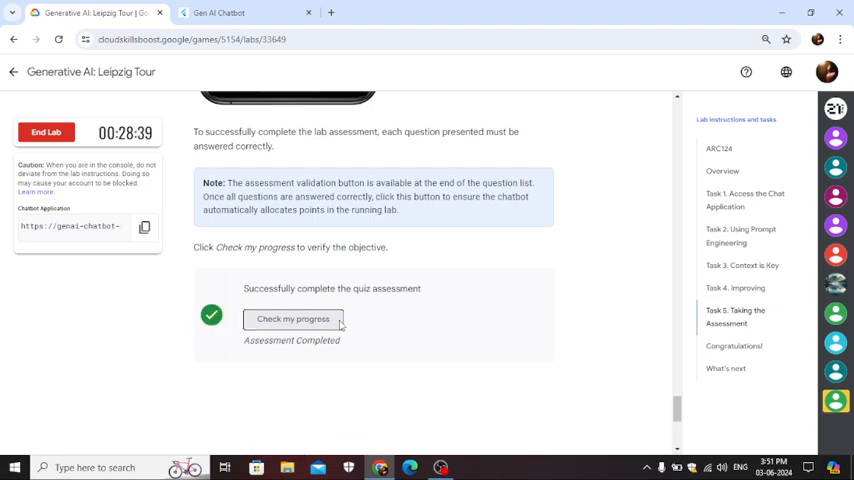
click(440, 467)
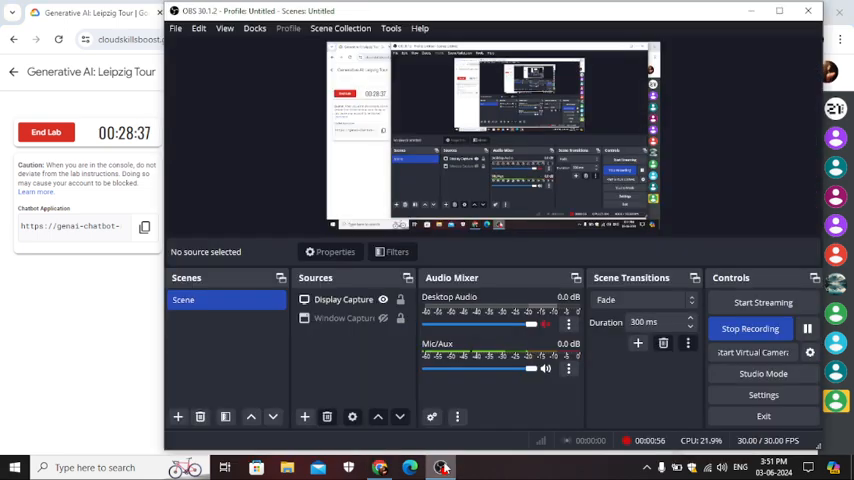